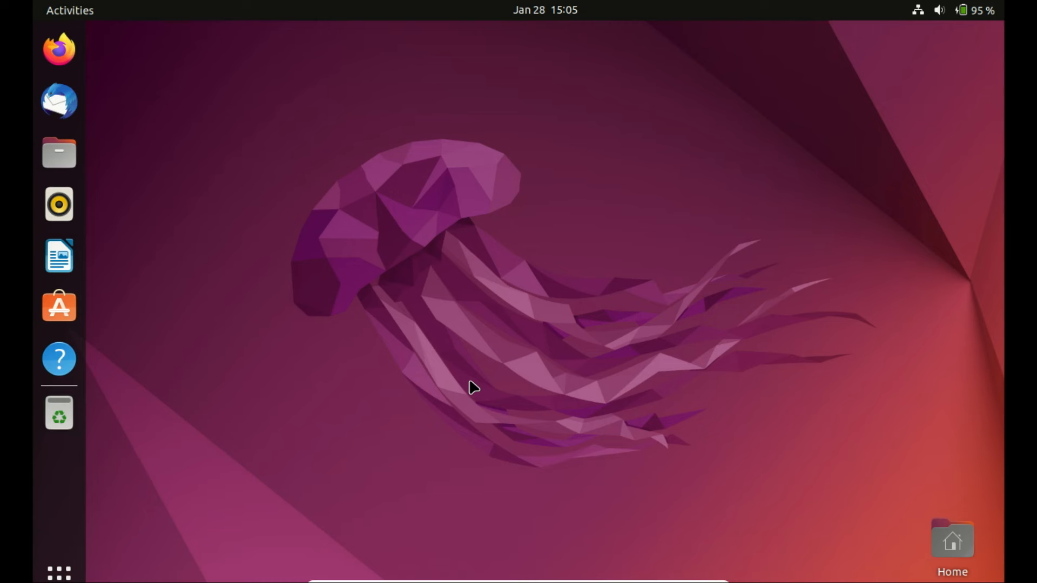
mouse_move(471, 387)
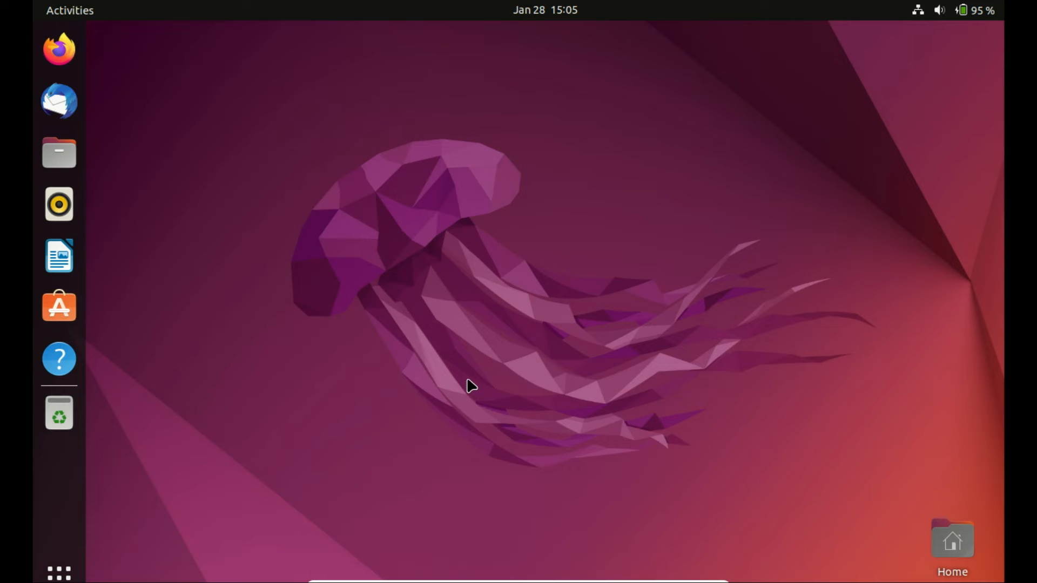
mouse_move(629, 494)
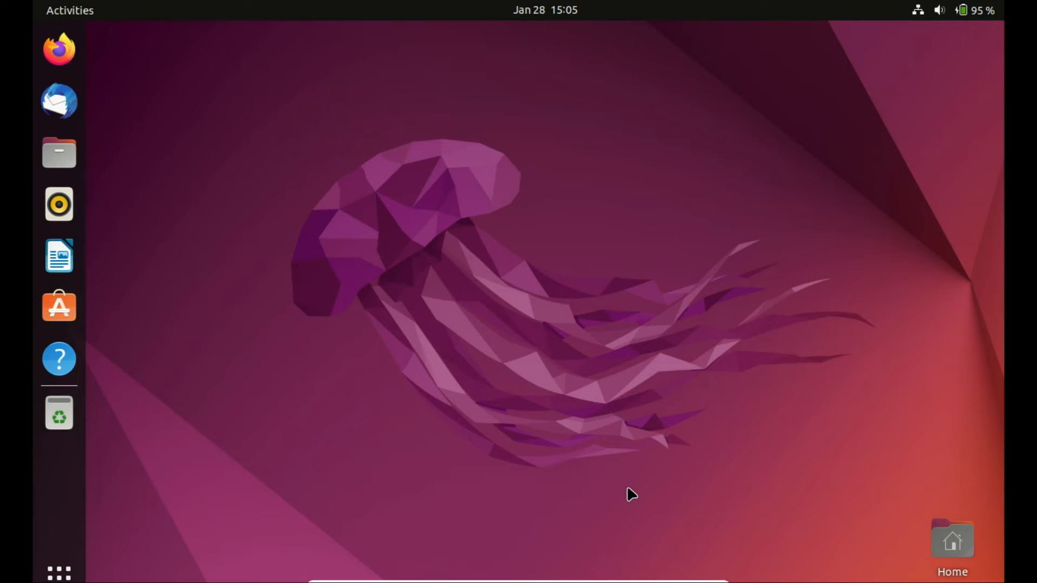
mouse_move(59, 572)
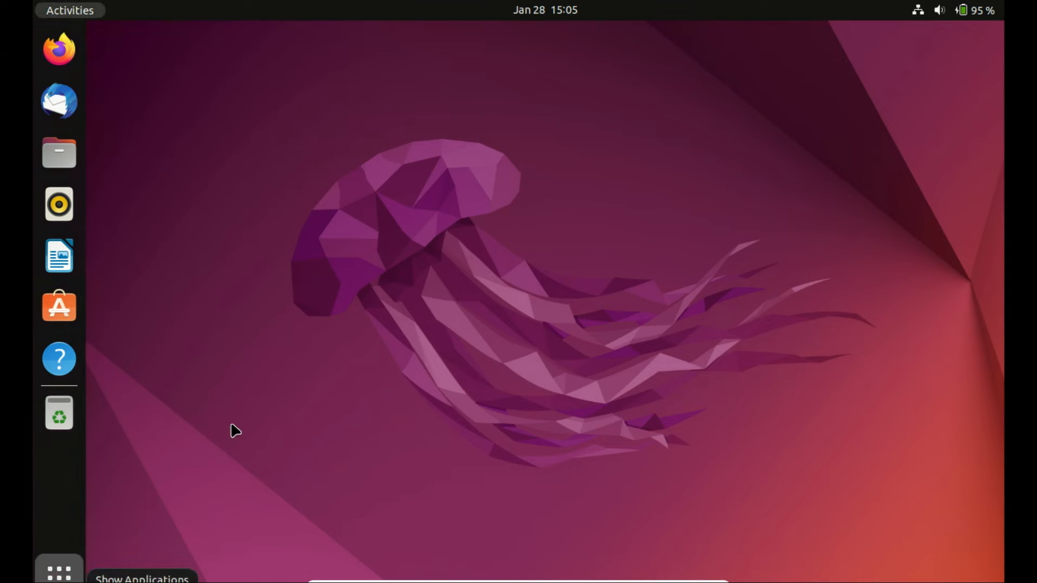
Launch Terminal from the Show Applications grid.
click(59, 569)
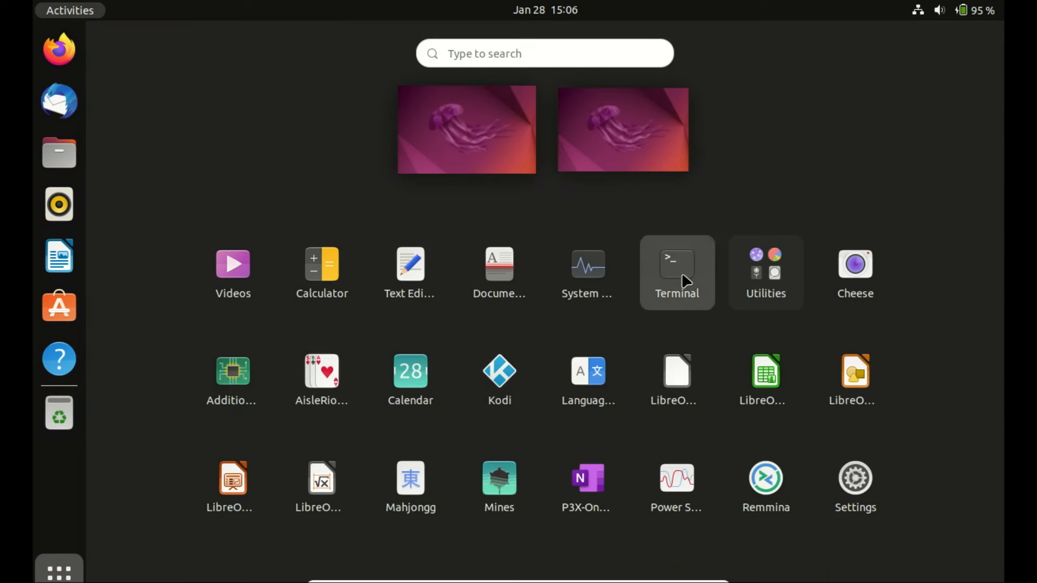
click(676, 265)
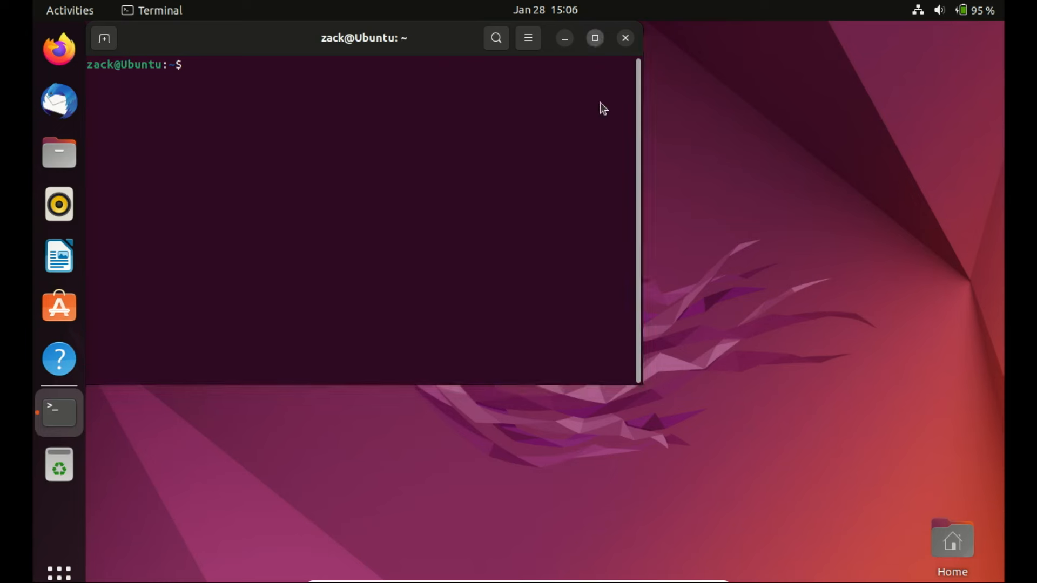
Run sudo apt update to report 46 upgradable packages, then clear the screen.
text(sudo)
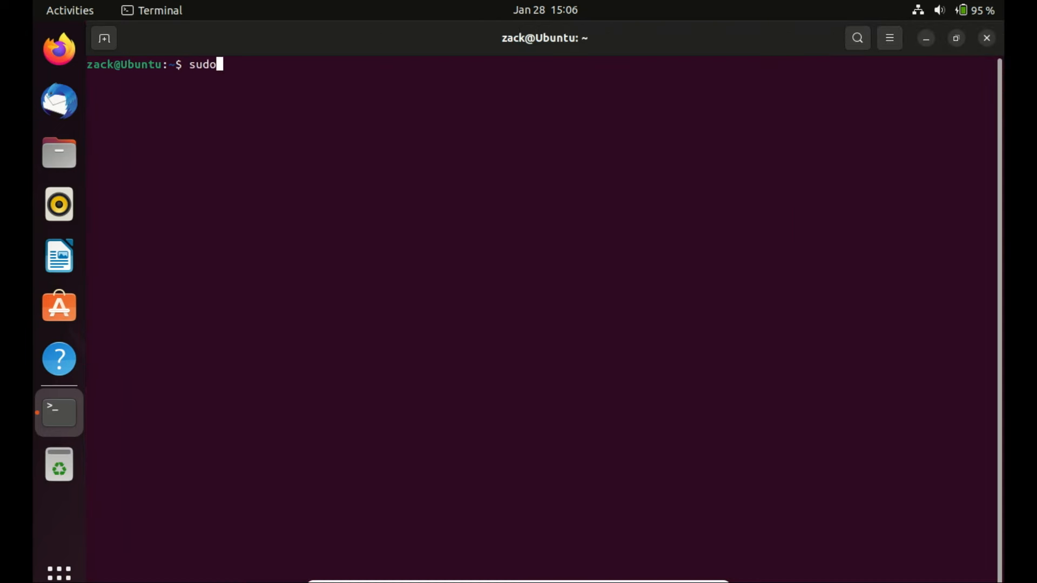
text(apt)
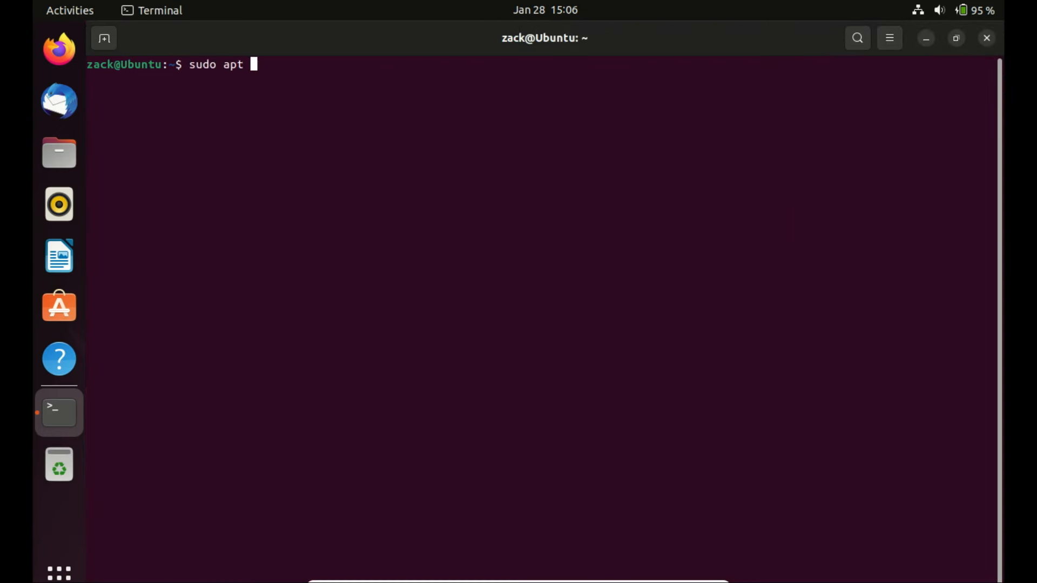
text(u)
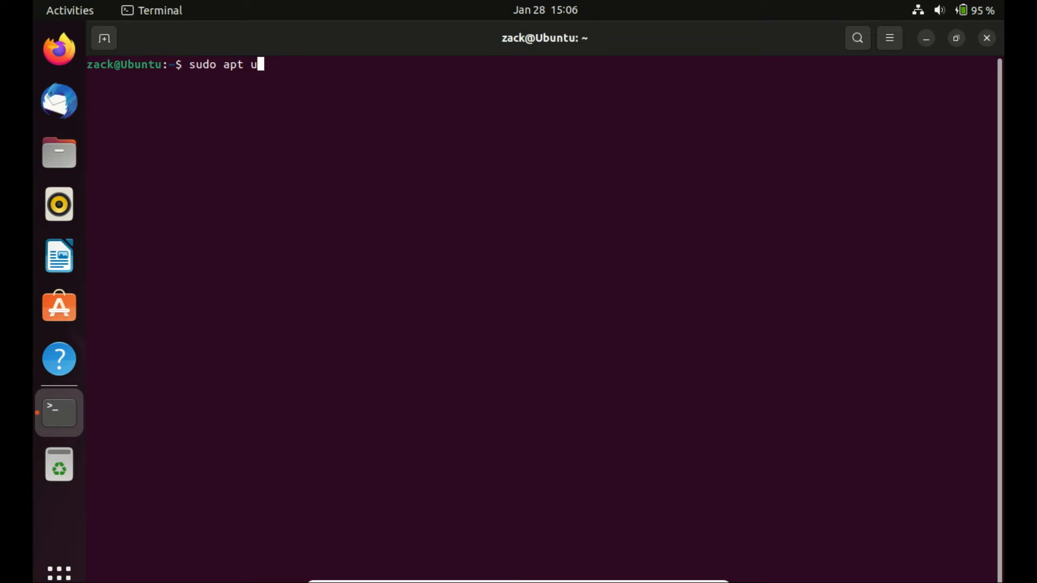
key(Return)
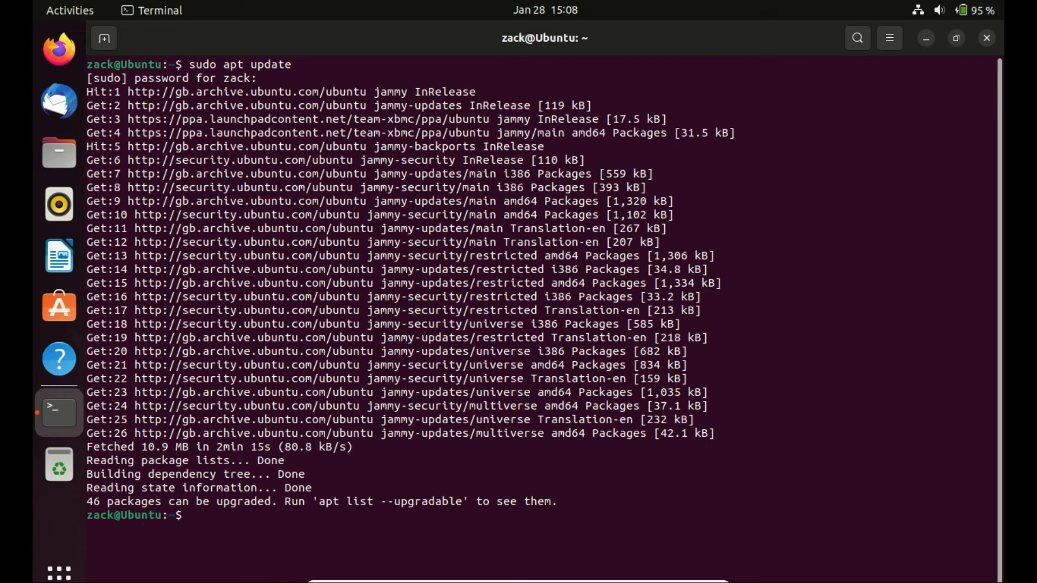
text(clear)
text(s)
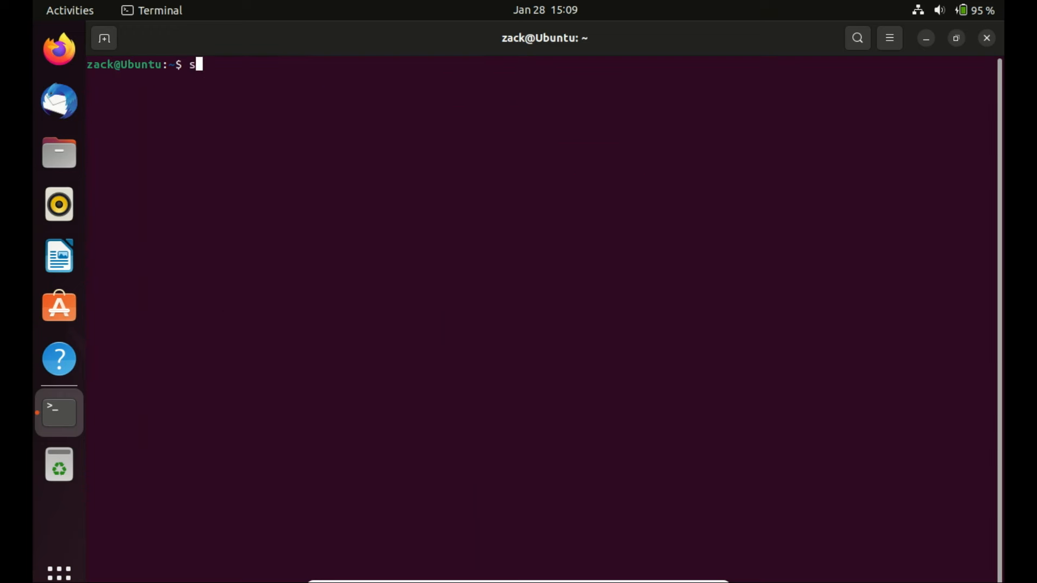
Run sudo apt upgrade and answer y to upgrade 44 packages and install 5 new kernel packages.
text(udo apt)
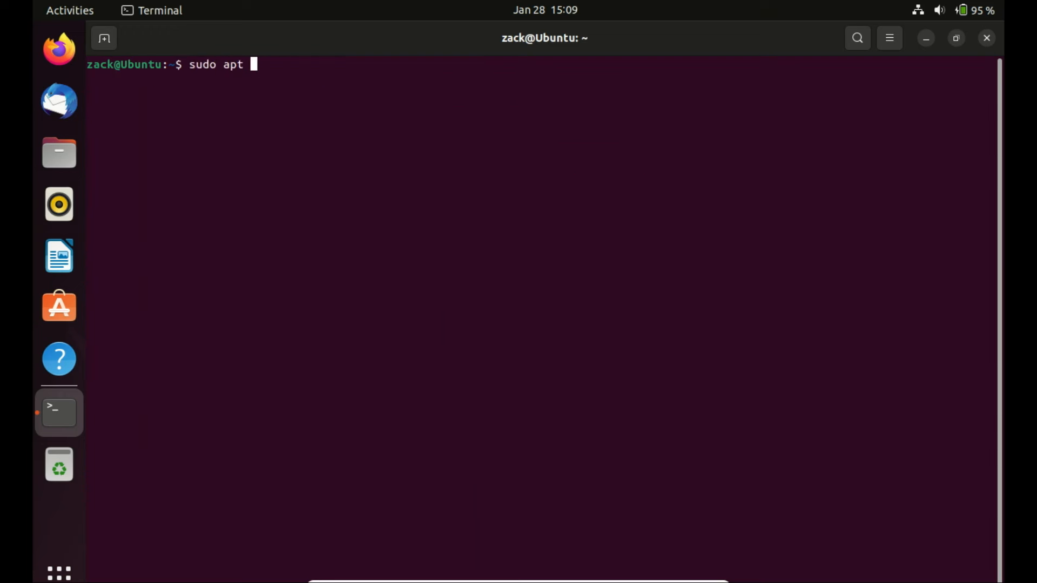
text(up)
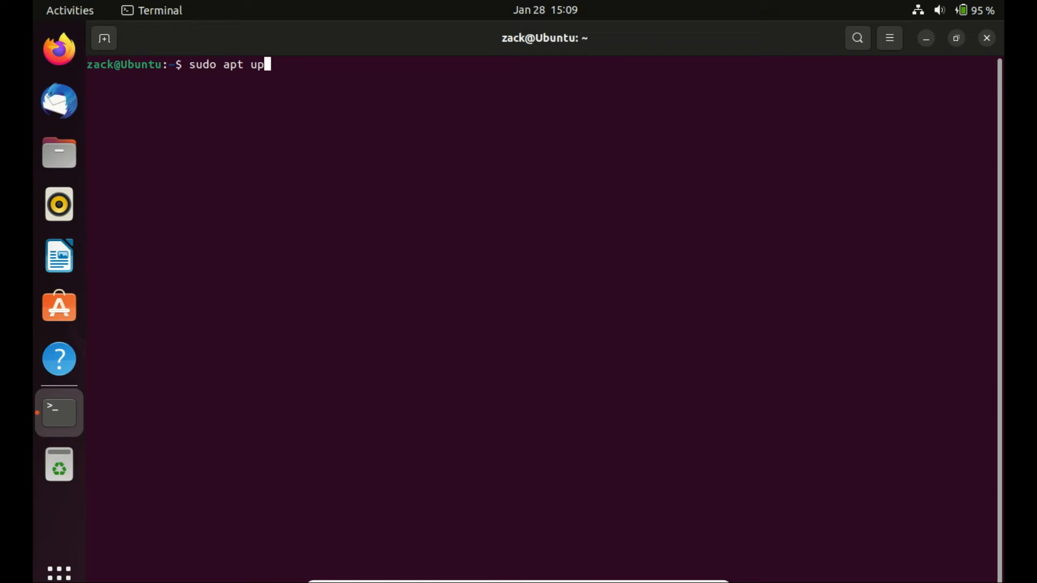
text(grade)
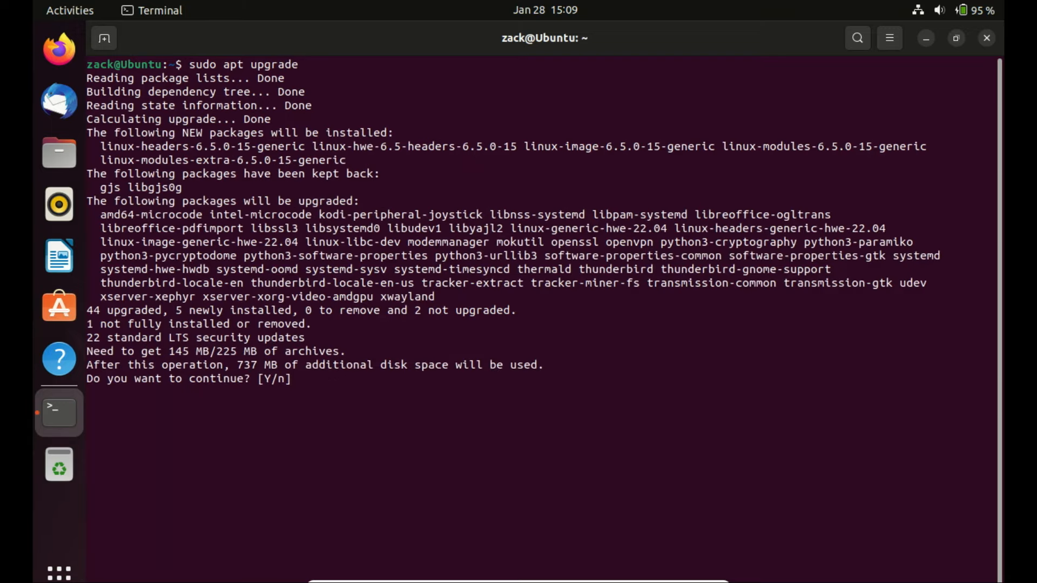
text(y)
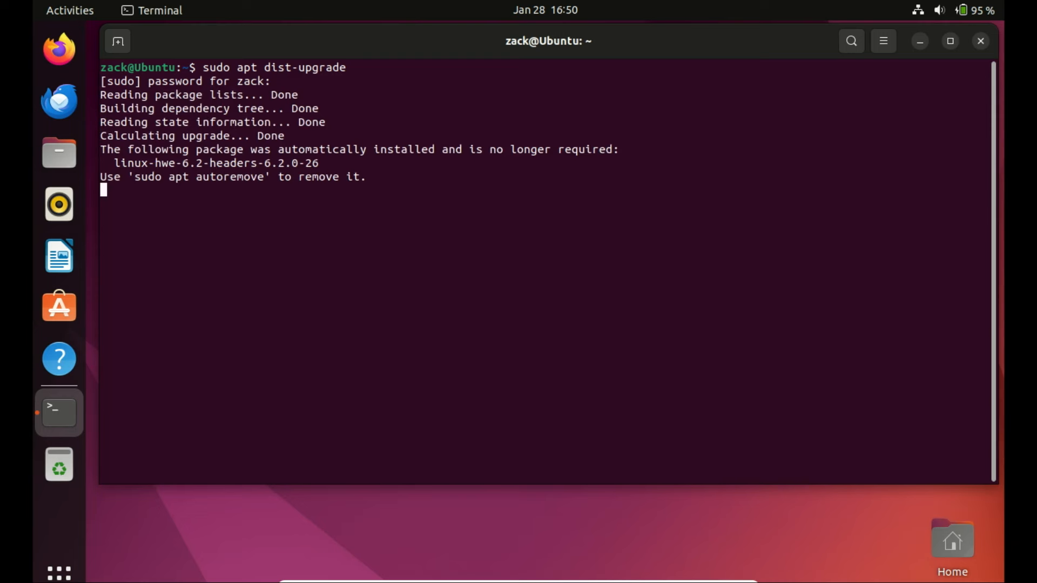
Run sudo apt autoremove and answer y to remove the old 6.2.0-26 kernel packages, freeing ~755 MB.
key(Return)
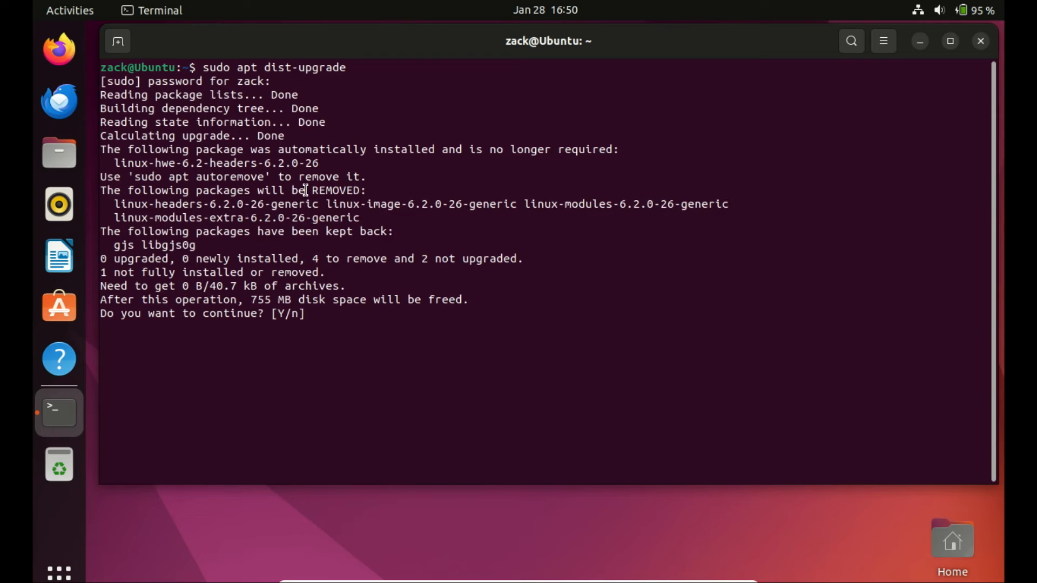
text(y)
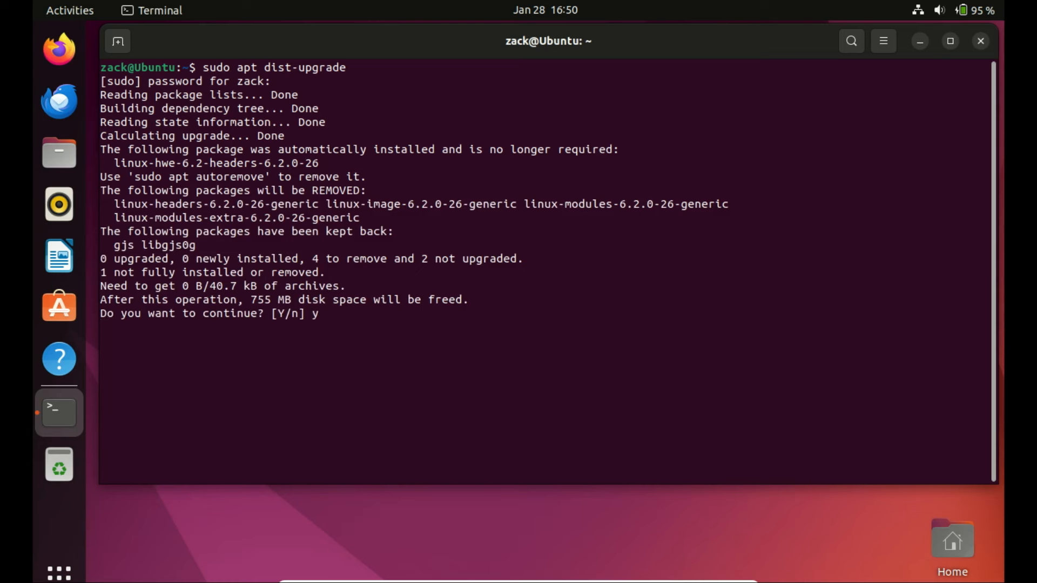
key(Return)
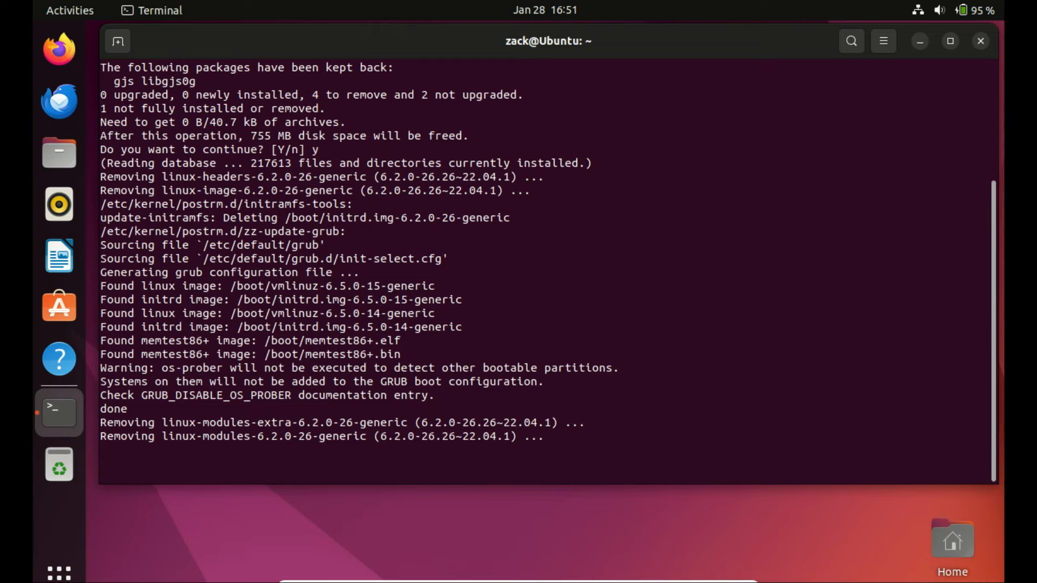
Clear the output and run sudo update-manager to launch Software Updater.
text(clea)
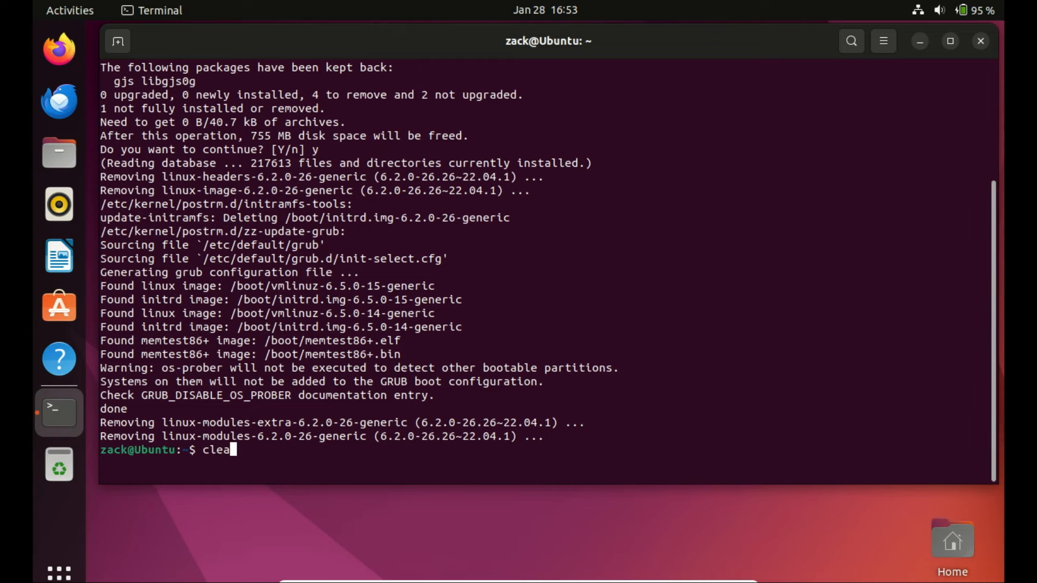
text(r)
text(sudo update)
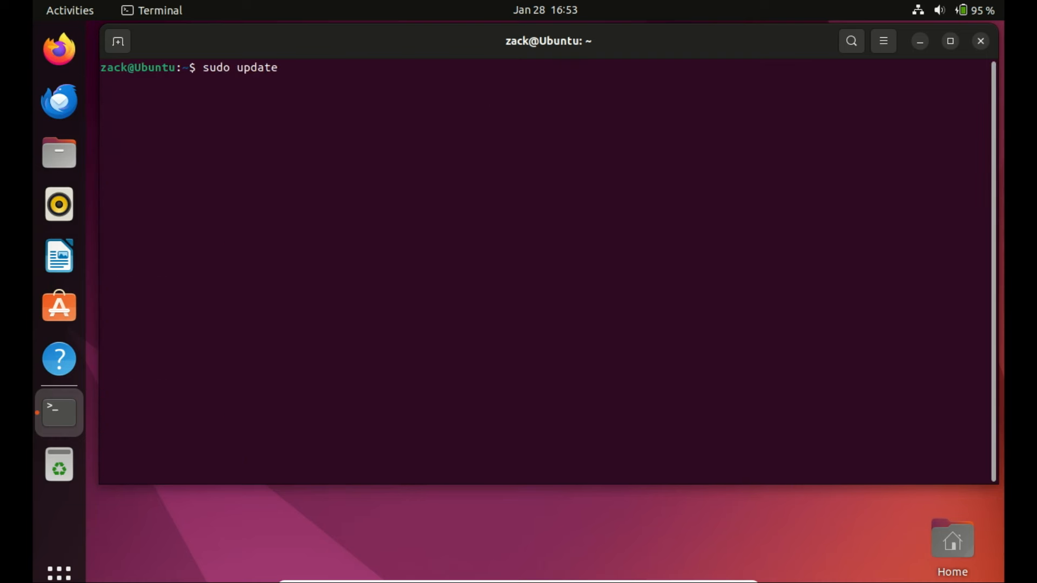
text(-manager)
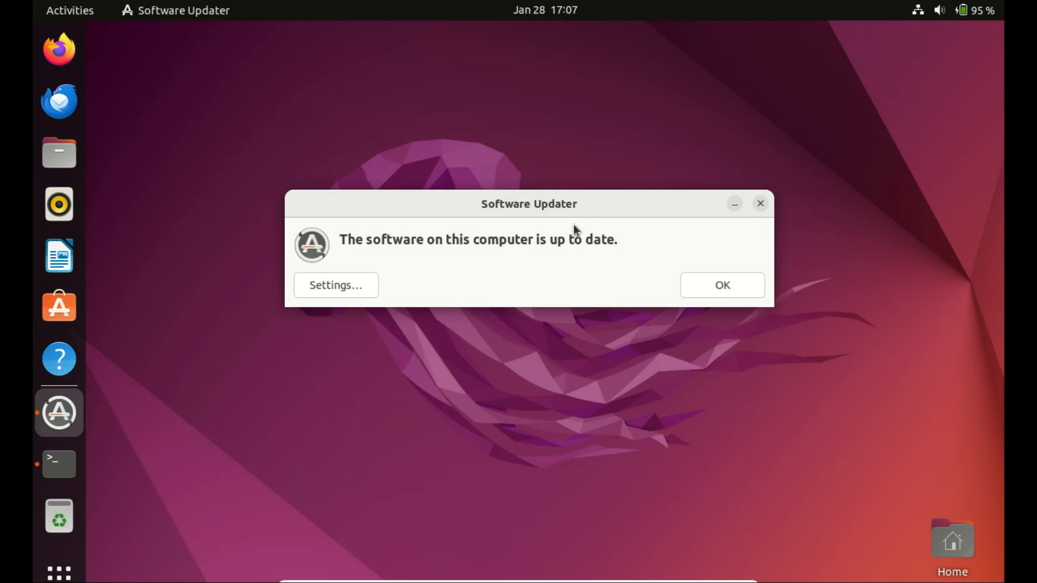
mouse_move(424, 256)
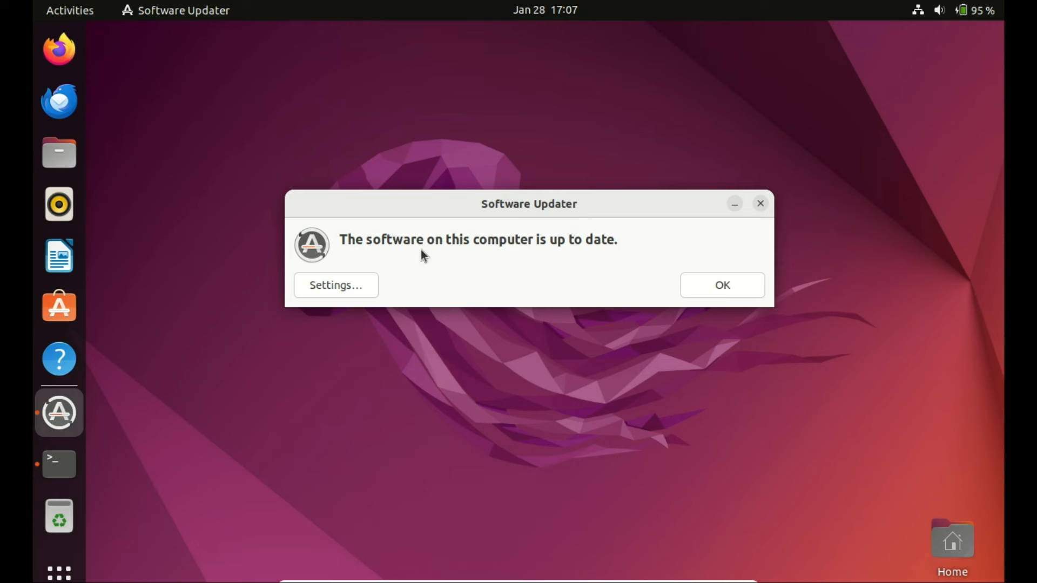
mouse_move(59, 463)
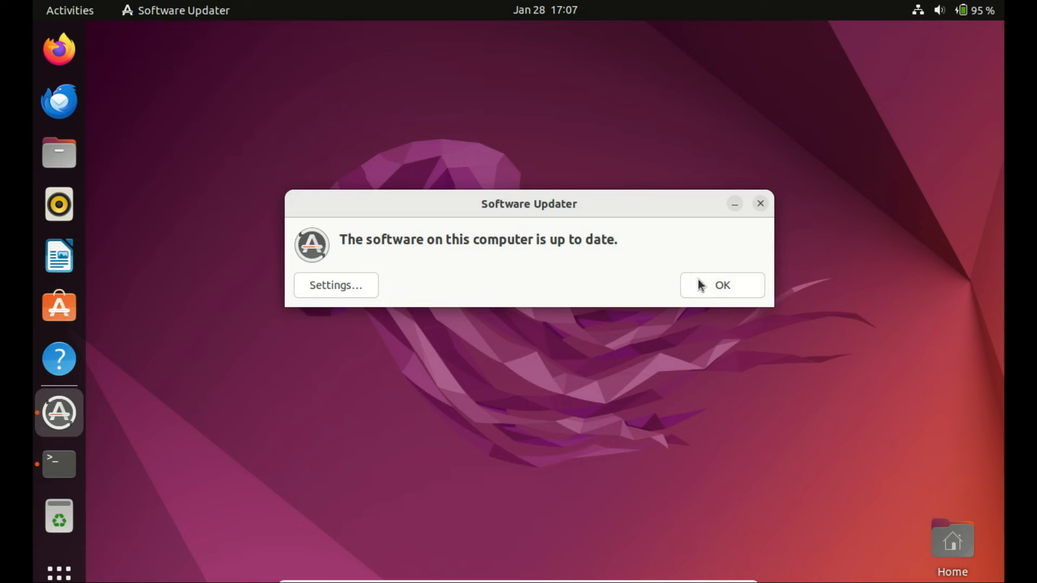
Dismiss the 'software is up to date' notice with OK, closing Software Updater.
click(722, 285)
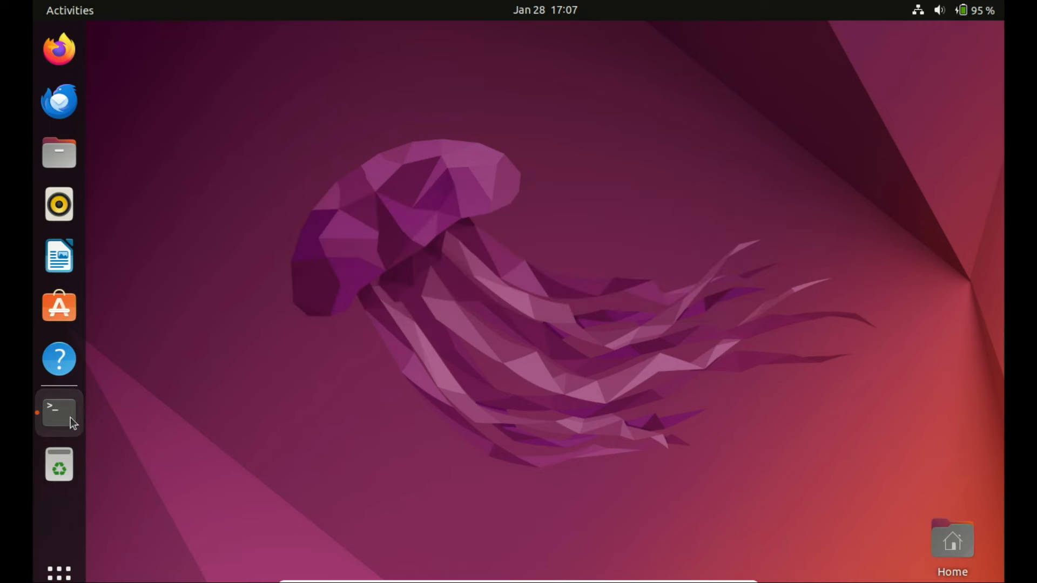
Clear the terminal and run sudo update-manager -d, opening the Ubuntu 24.04 LTS upgrade offer.
click(59, 411)
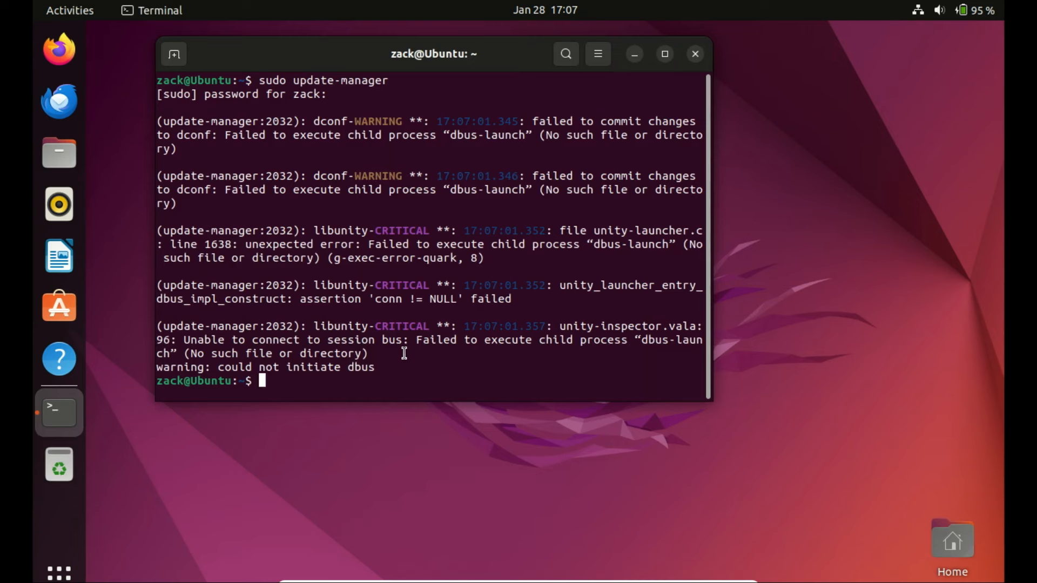
text(clear)
text(sudo update-manager -)
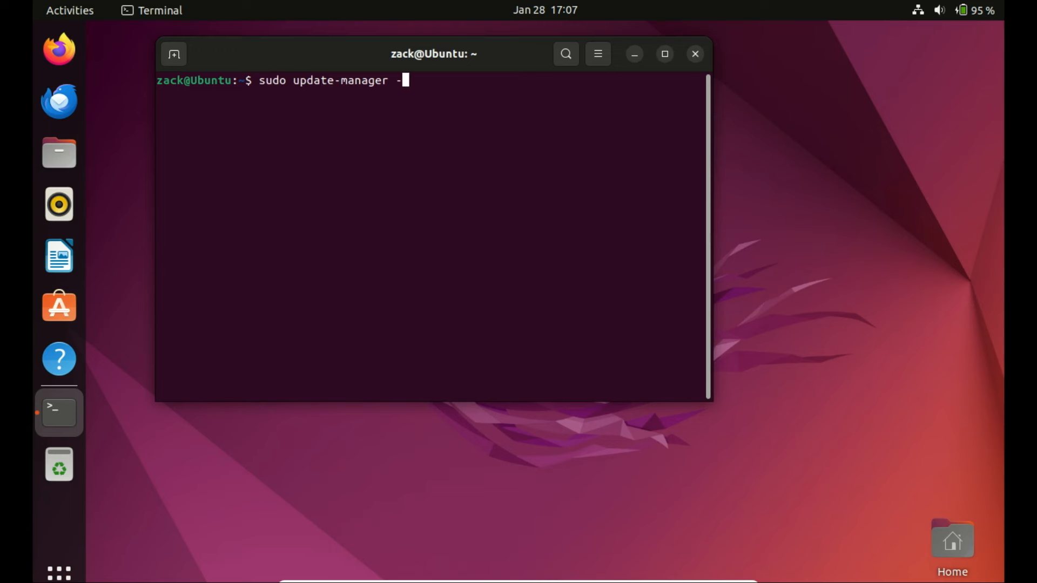
text(d)
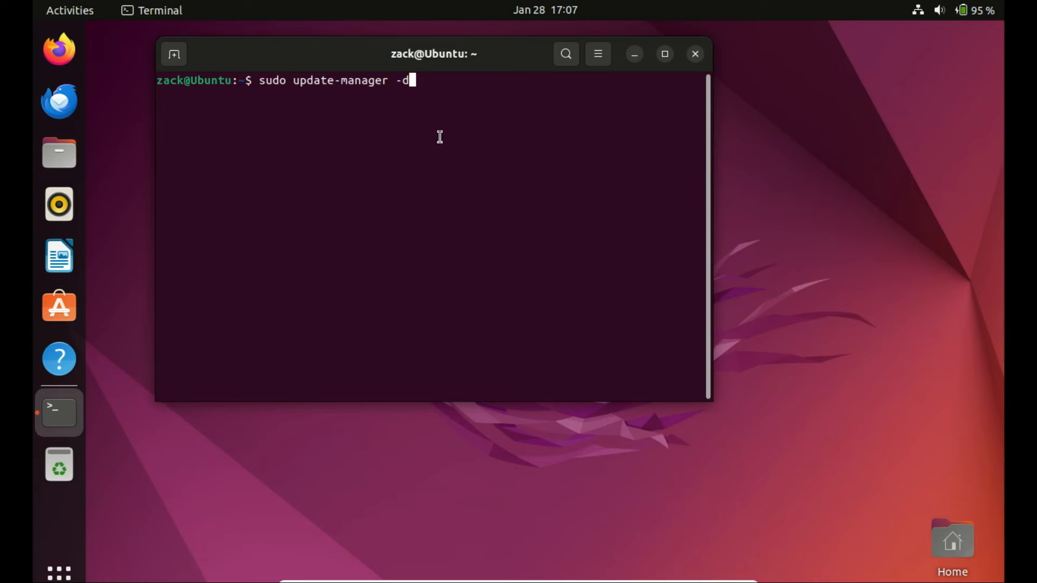
key(Return)
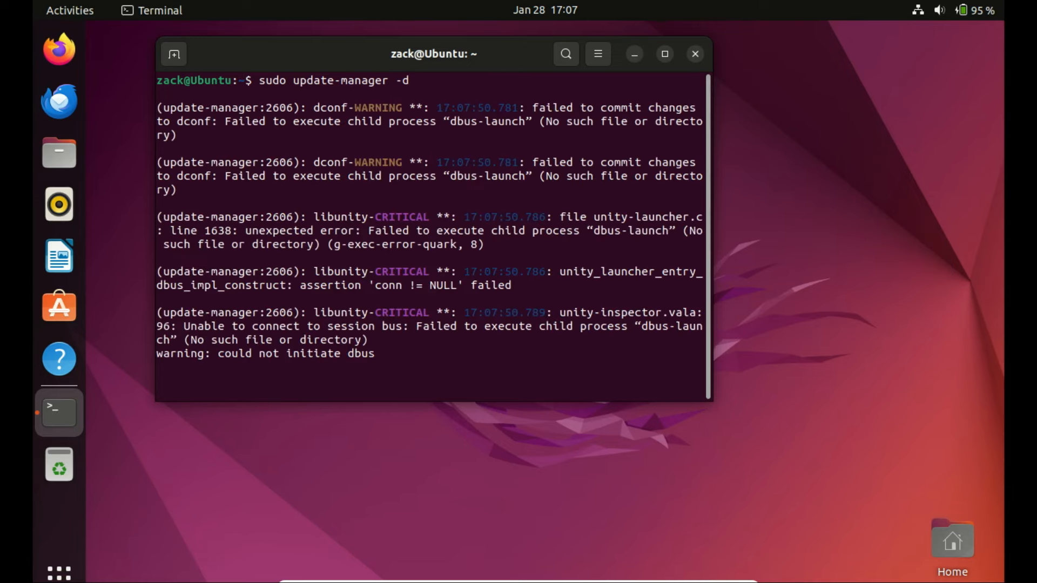
key(Return)
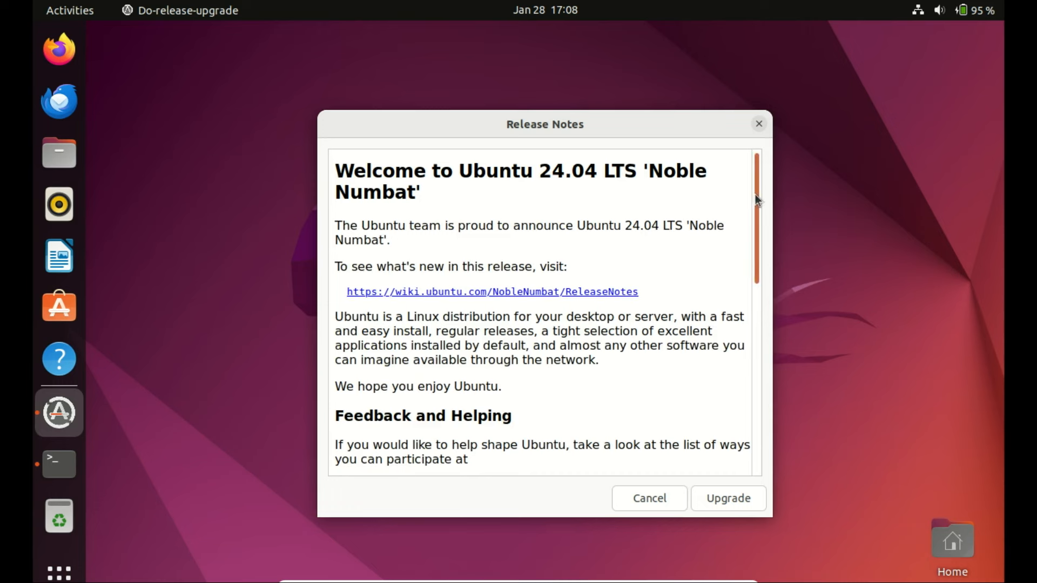
scroll(down, 3)
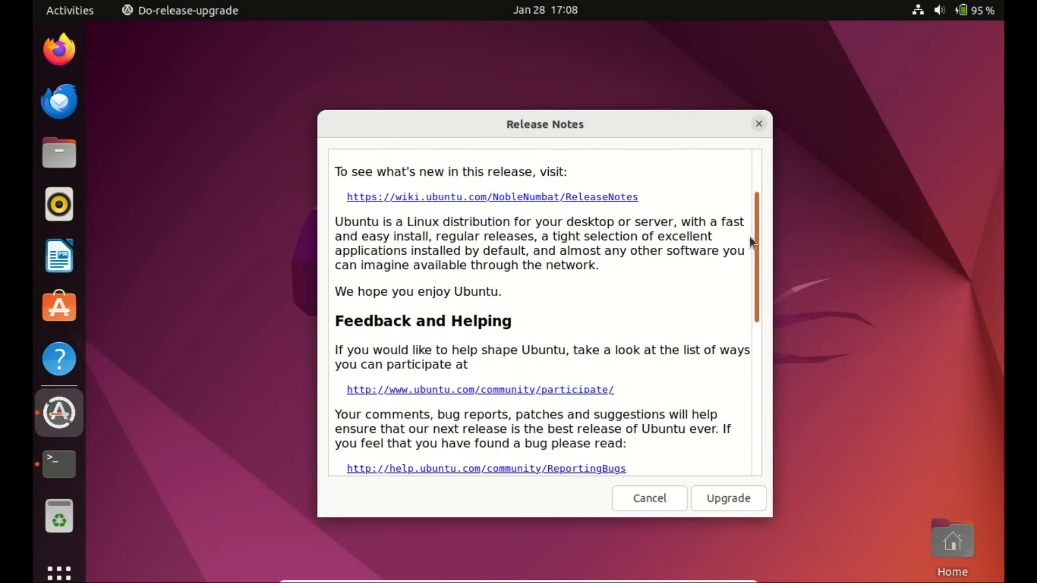
scroll(down, 3)
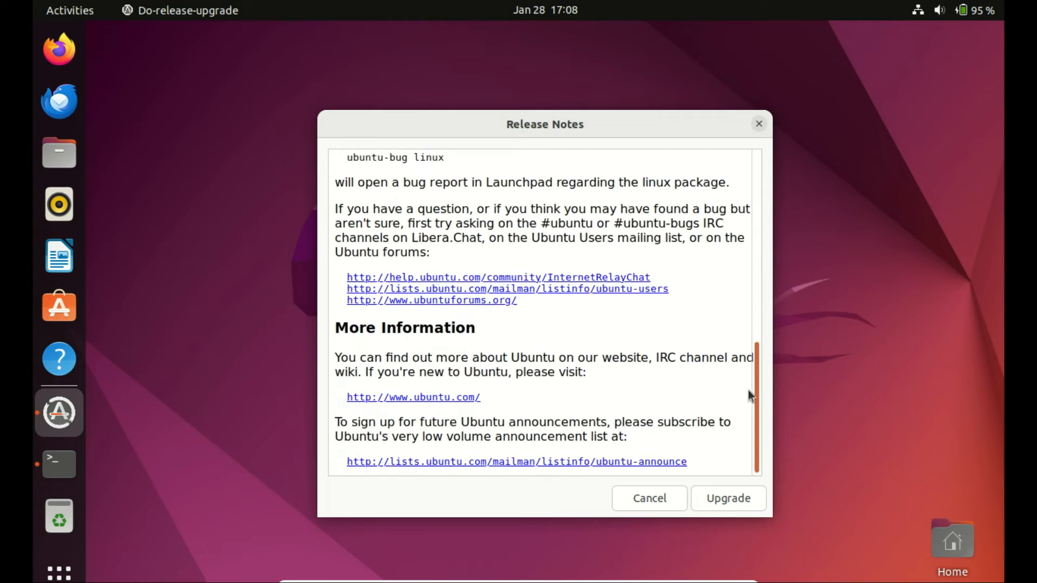
scroll(up, 3)
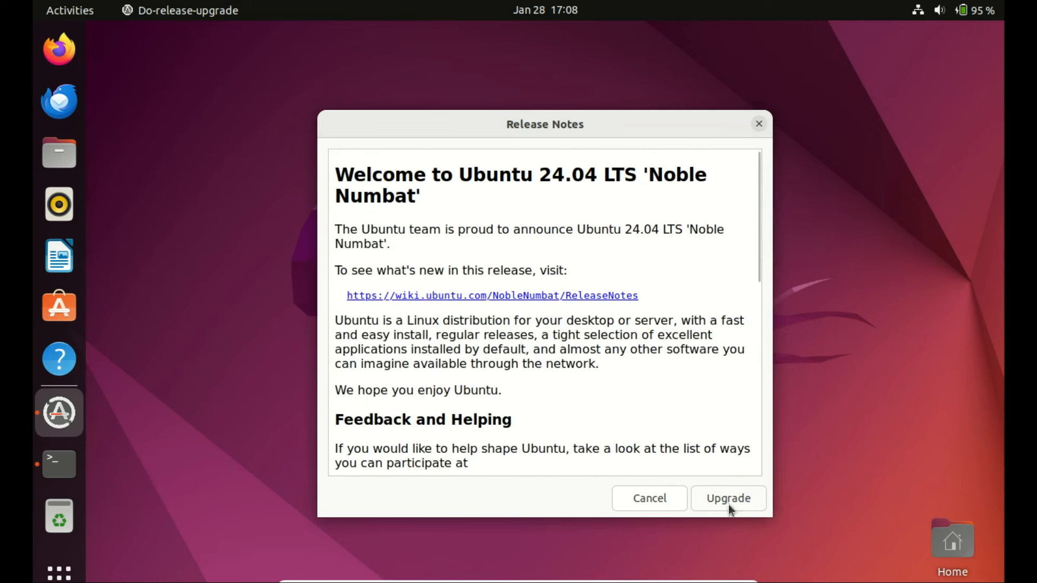
mouse_move(861, 469)
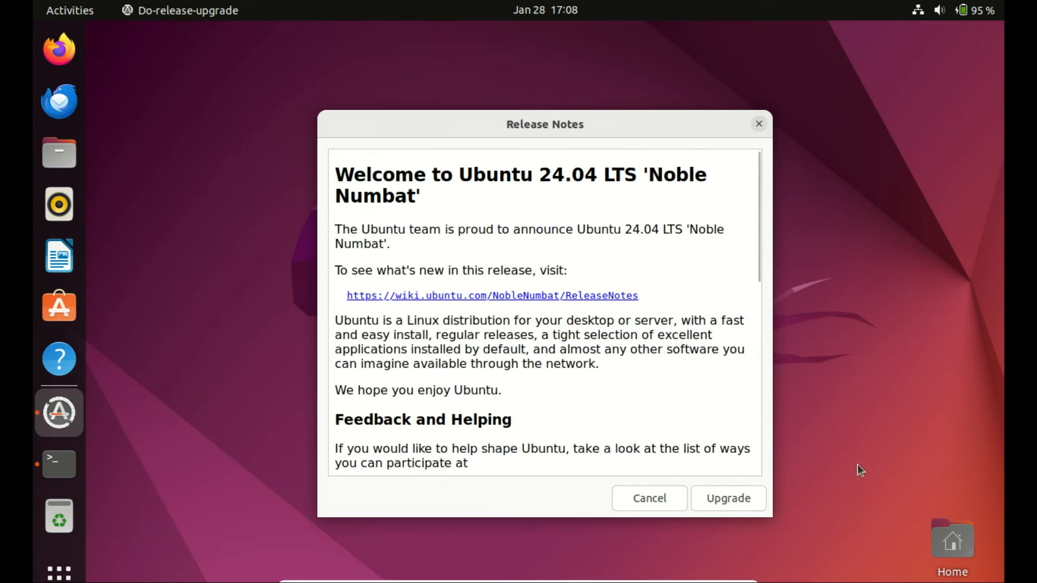